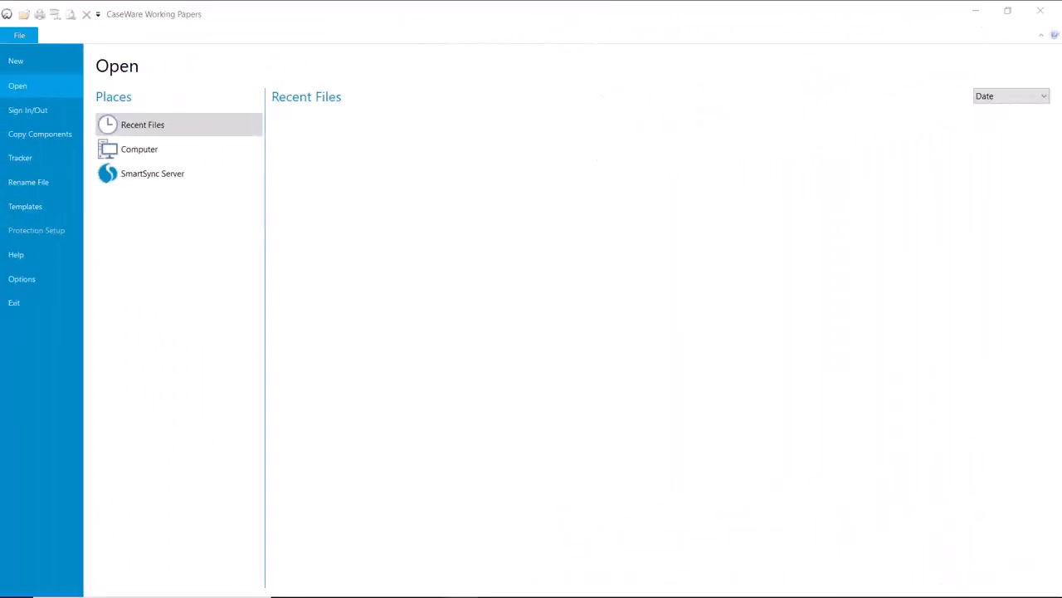
mouse_move(810, 423)
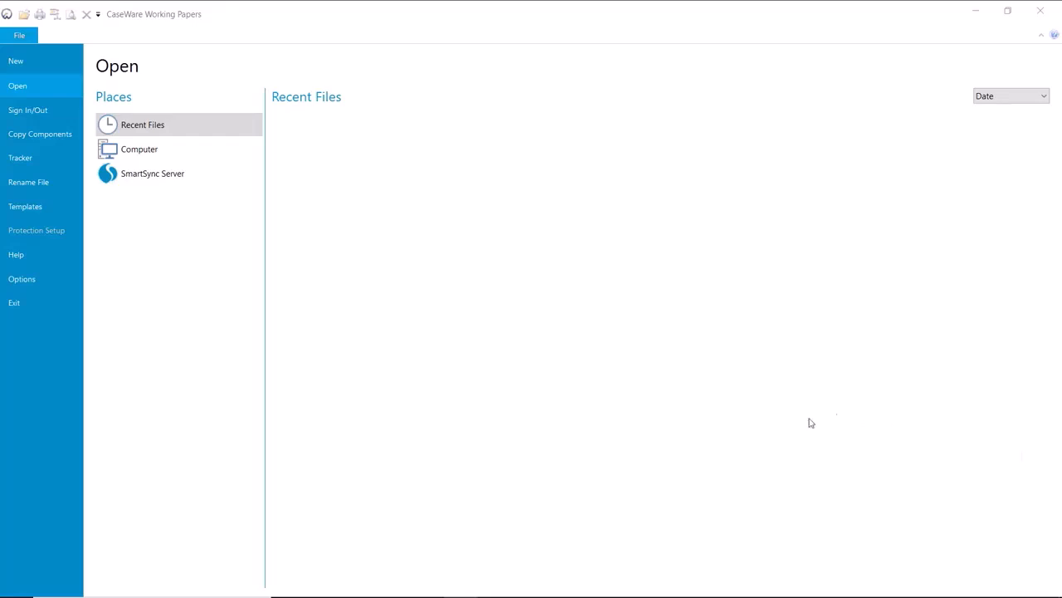
mouse_move(790, 425)
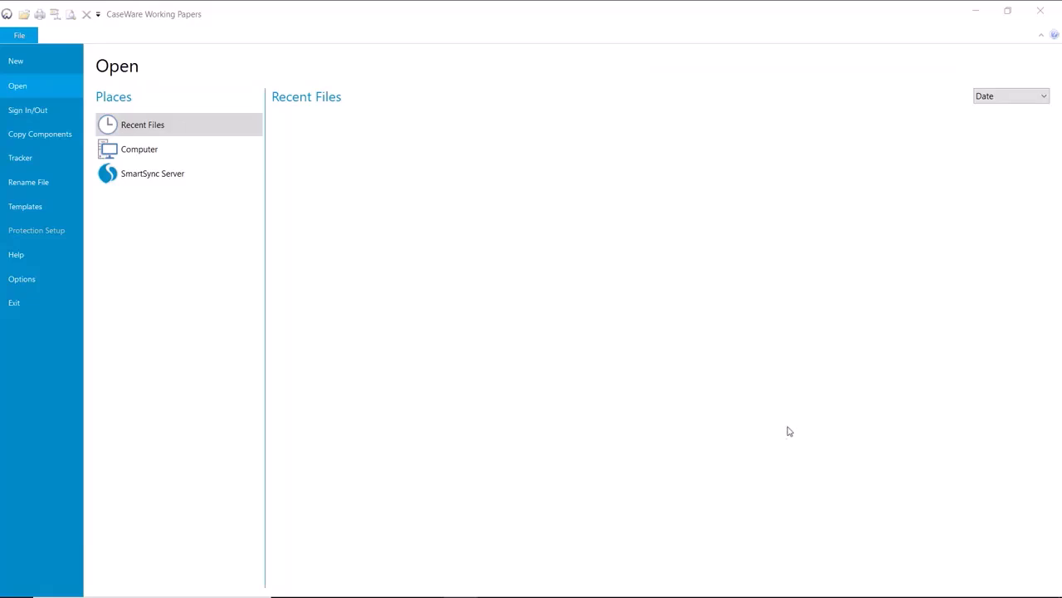
mouse_move(784, 433)
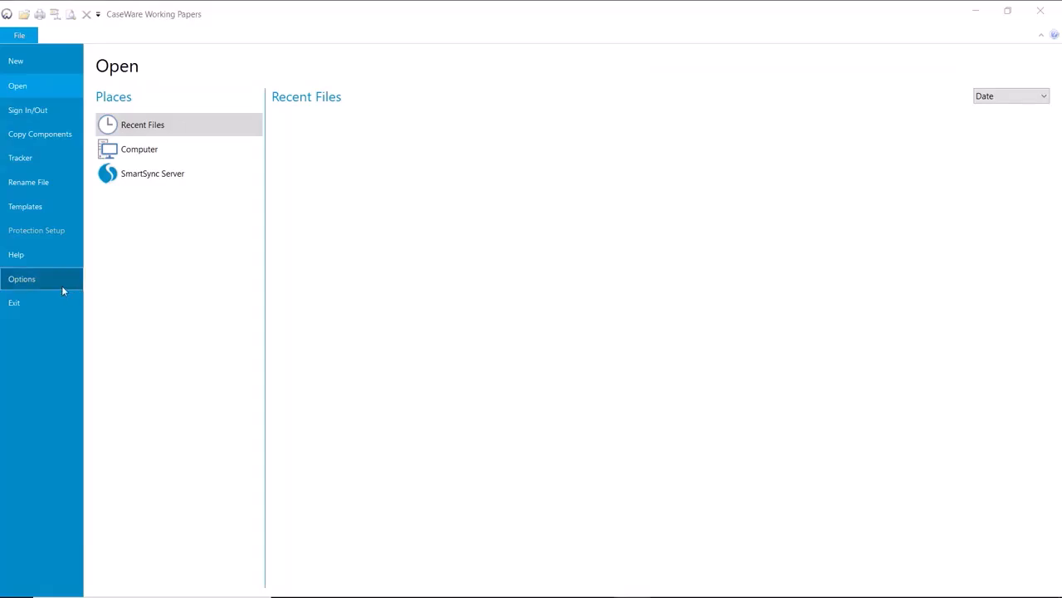
Step: Show the CaseWare Cloud page of the program Options dialog
left_click(22, 279)
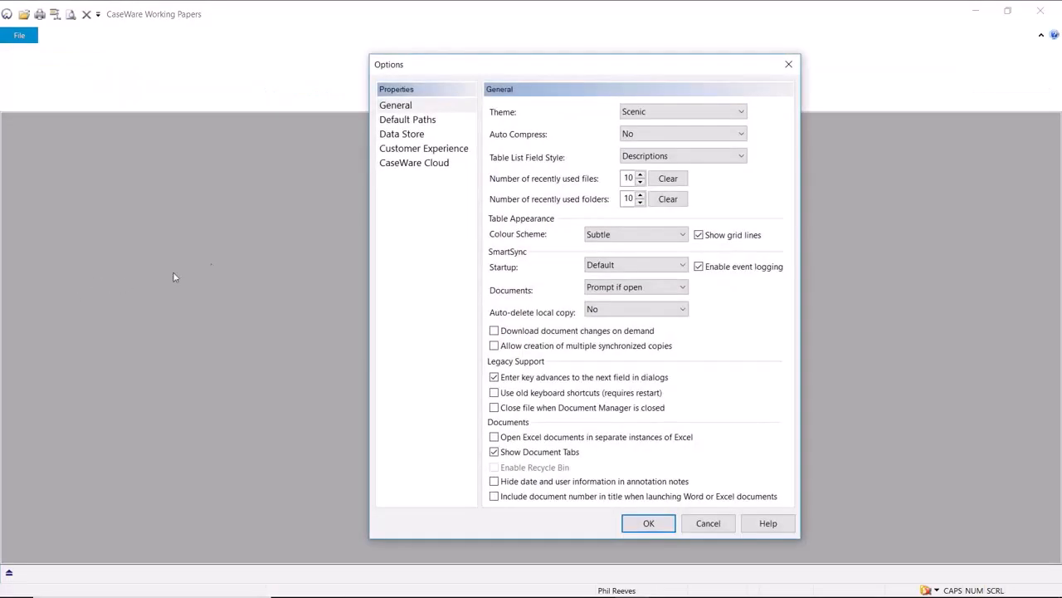
mouse_move(416, 174)
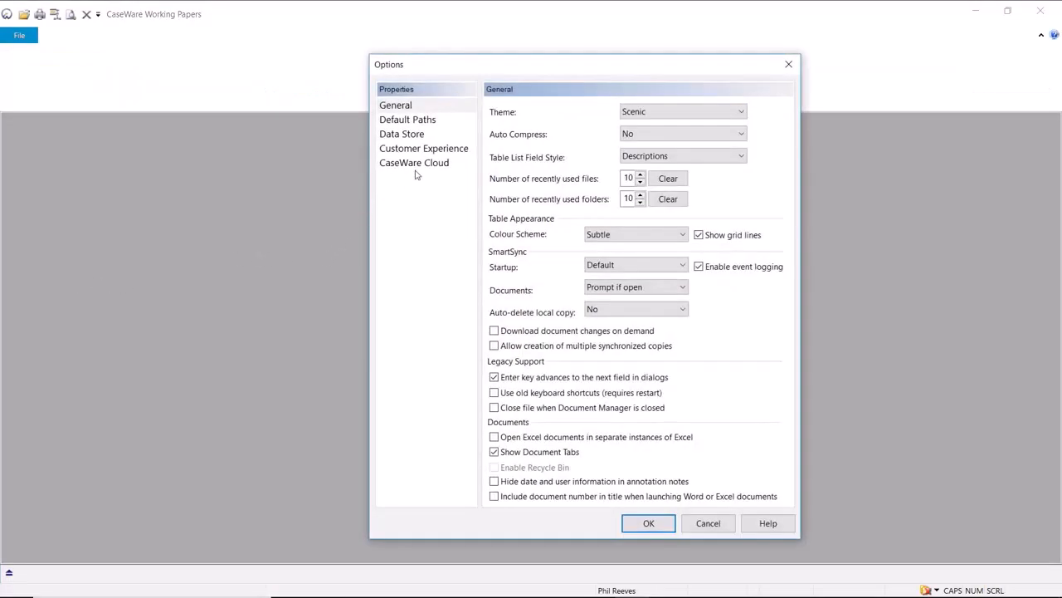
left_click(415, 163)
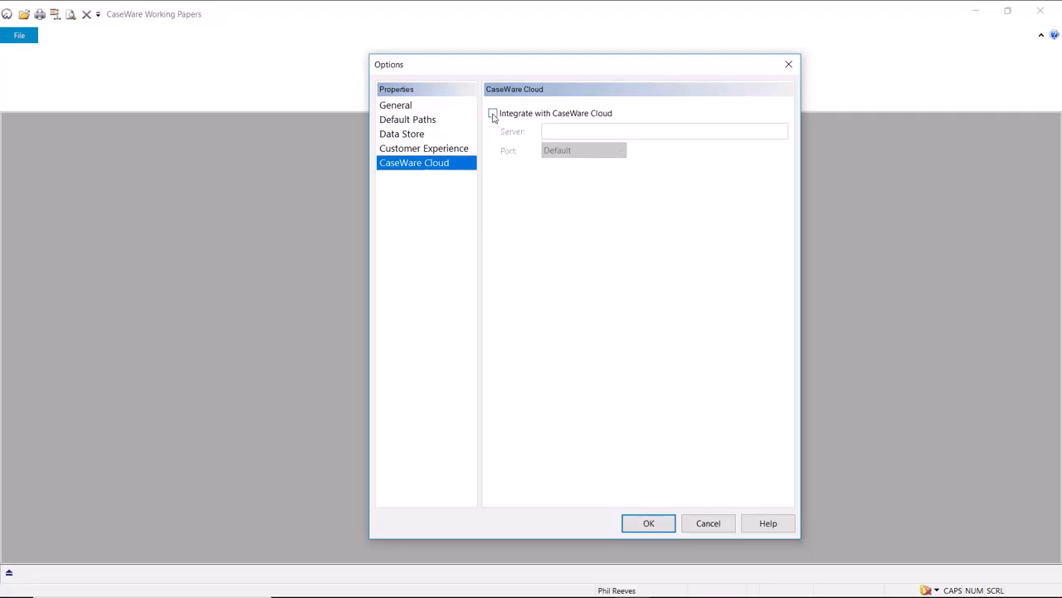
Step: Enable 'Integrate with CaseWare Cloud' and enter server uk.cwcloudpartner.com/training, leaving the port at default
left_click(491, 113)
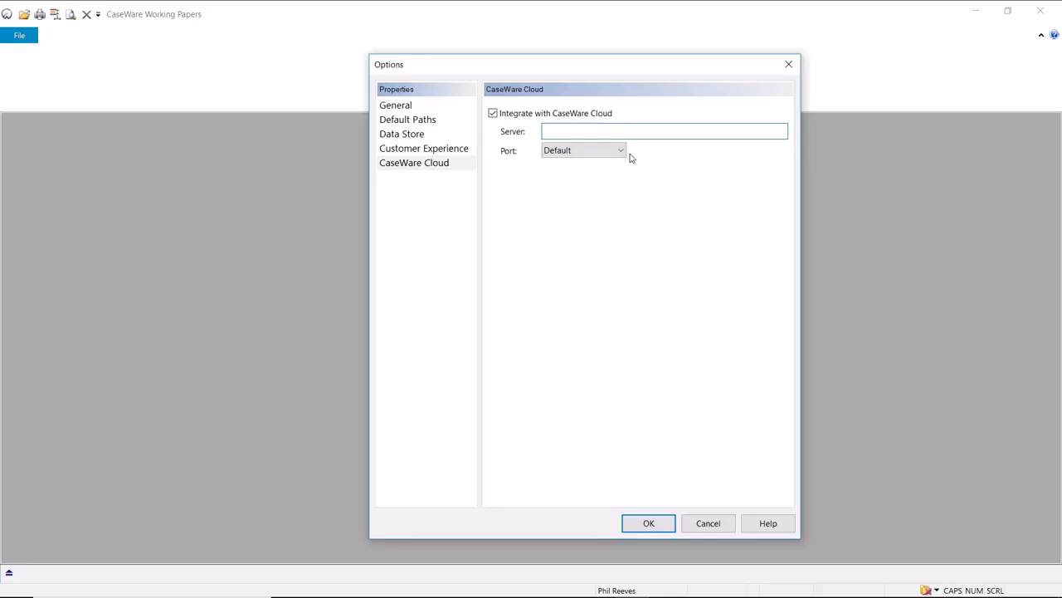
type("uk")
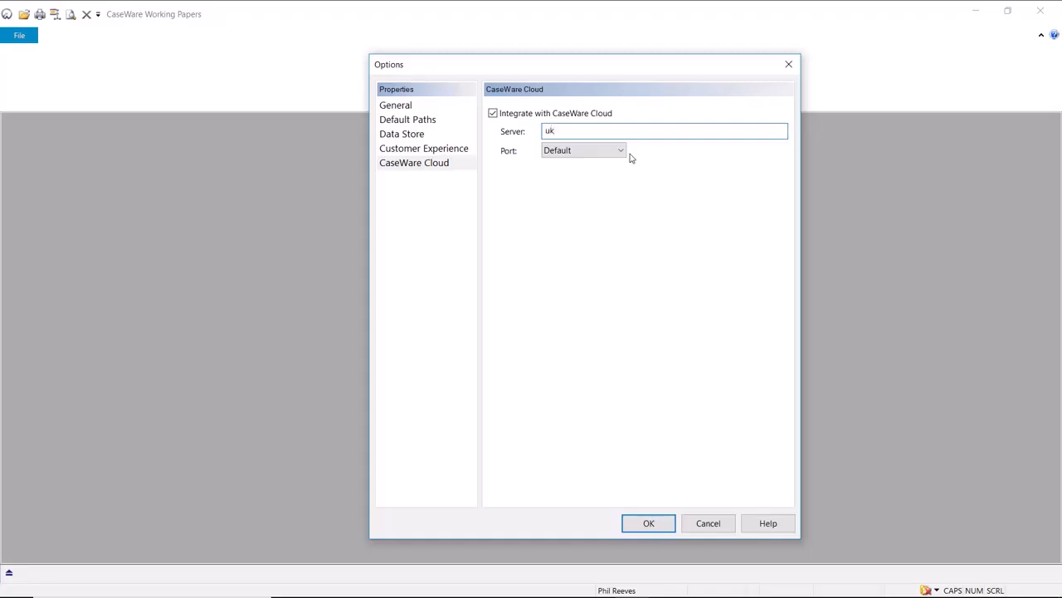
type(".ca")
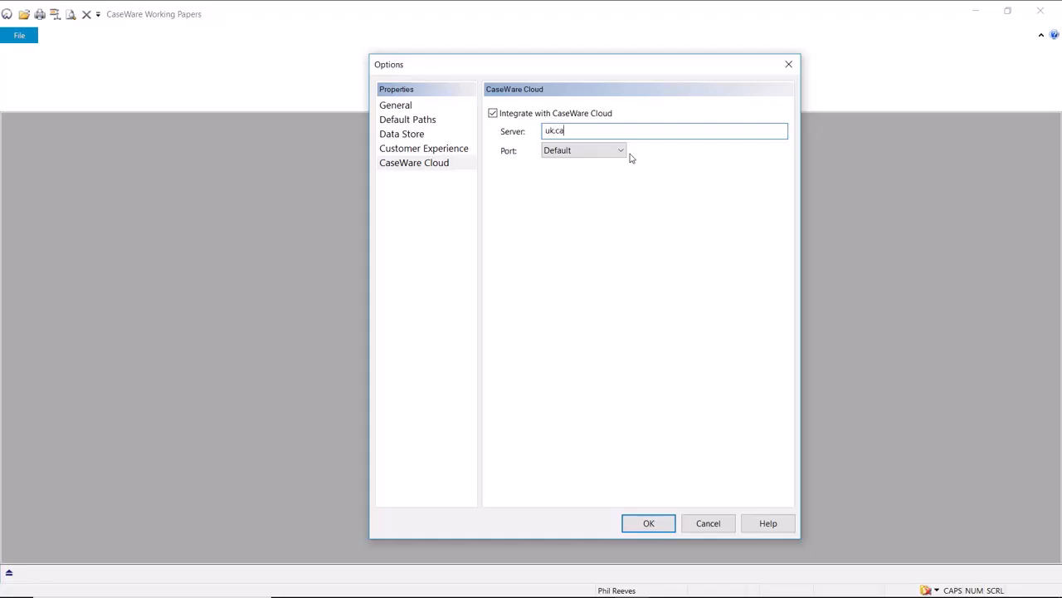
type("sewarecloud.com/")
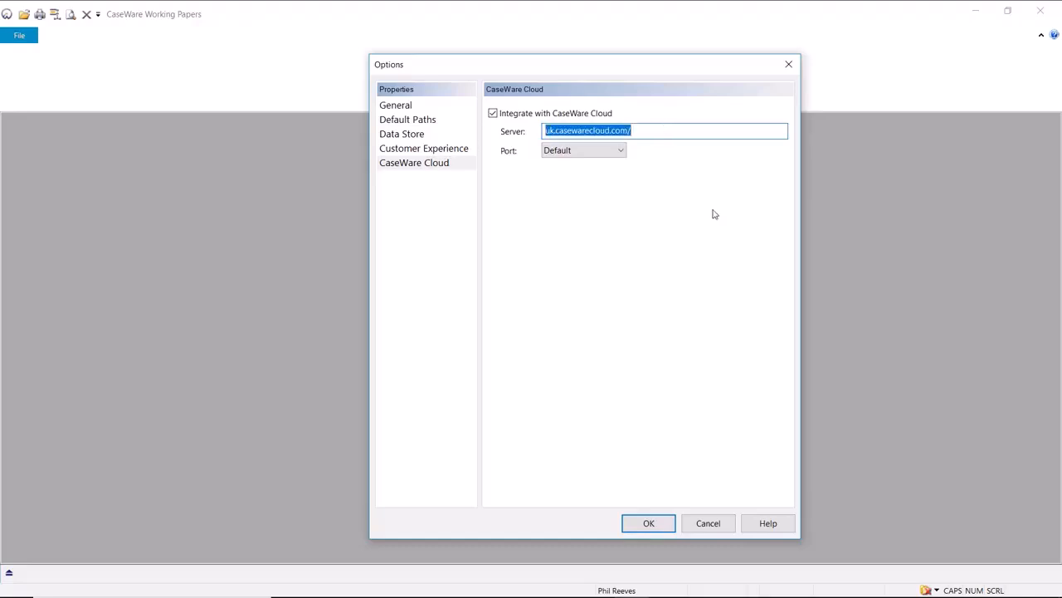
type("uk.cwcloudpartner.com/training")
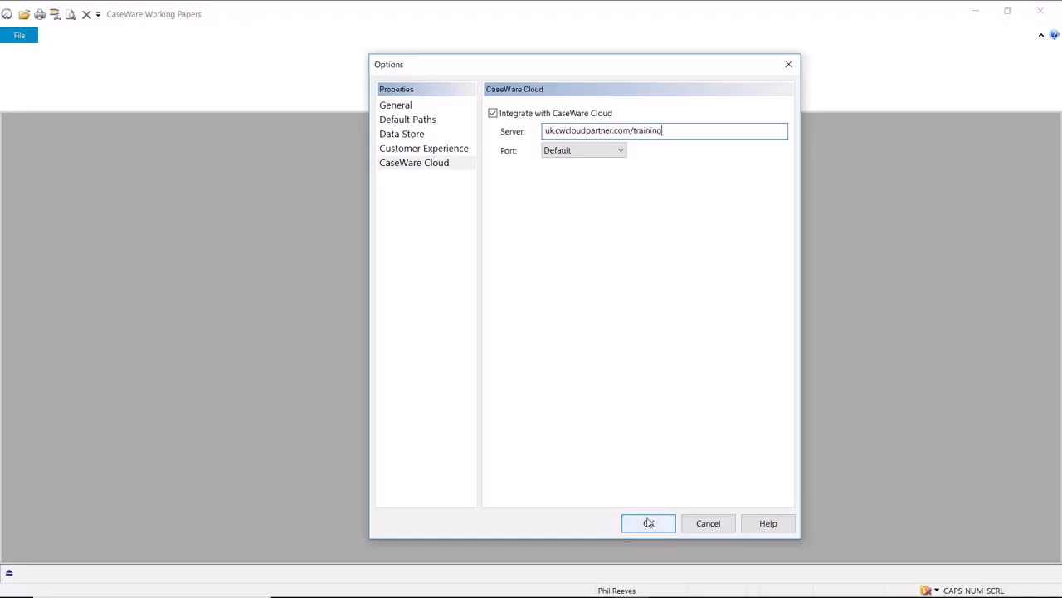
Step: Confirm the options with OK, loading the CaseWare Cloud (training) account sign-in window
left_click(647, 523)
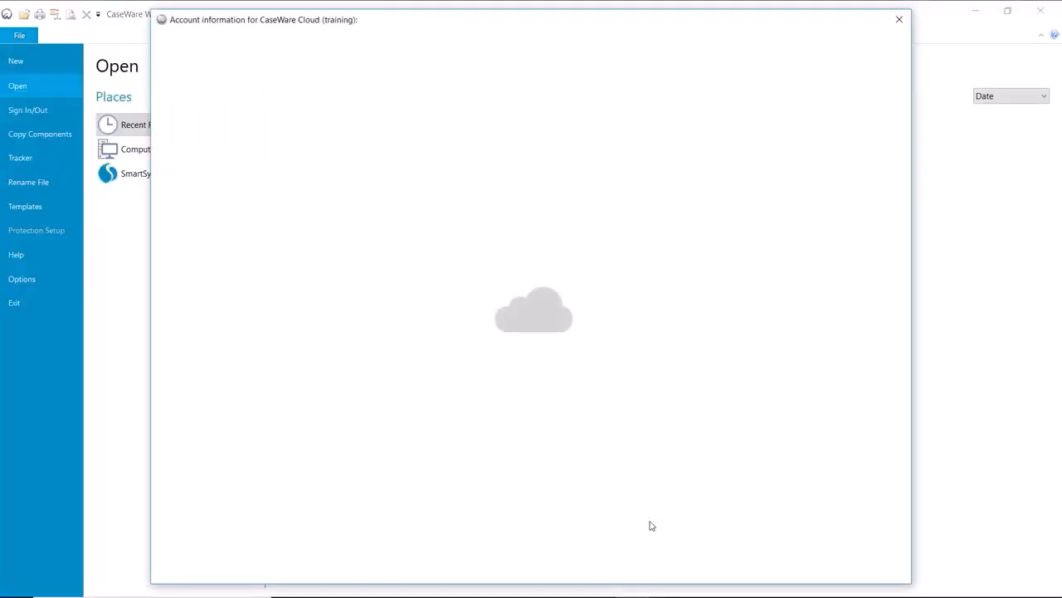
mouse_move(683, 455)
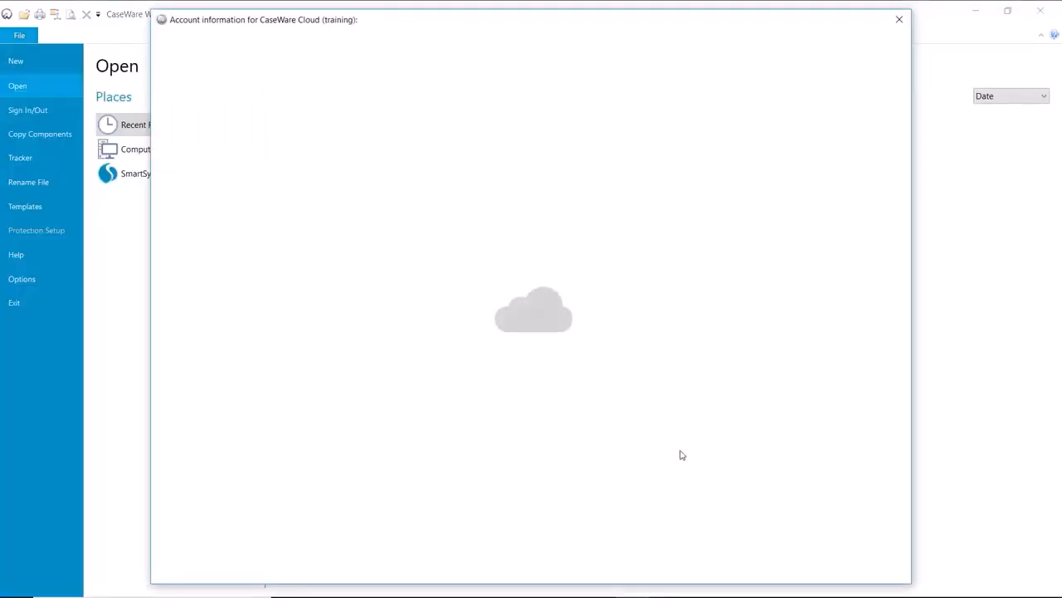